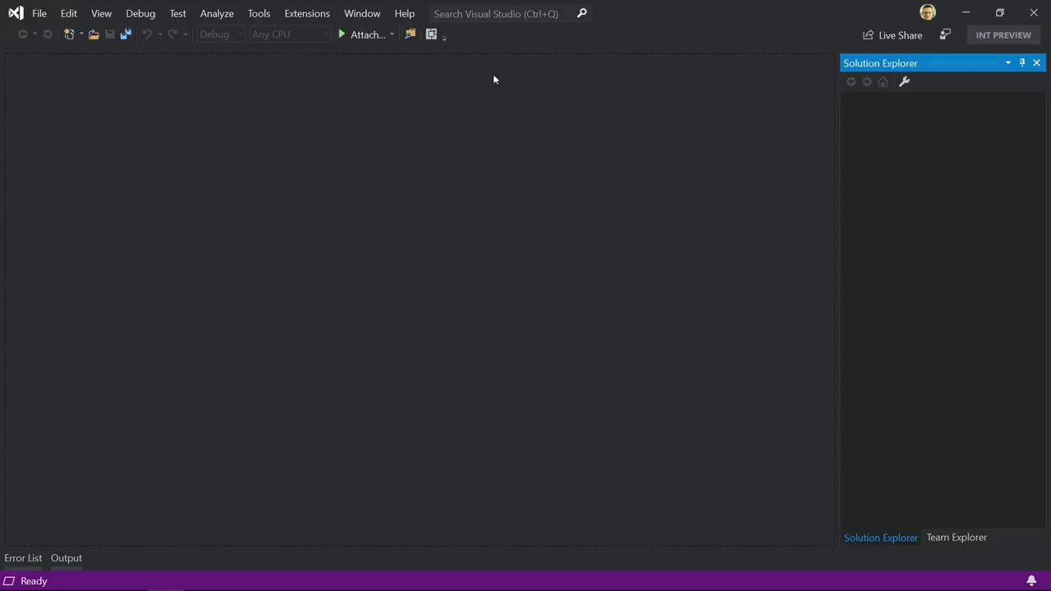
- Set the text editor font size to 13 via the 'font' settings search and confirm
{"action": "left_click", "coordinate": [501, 13]}
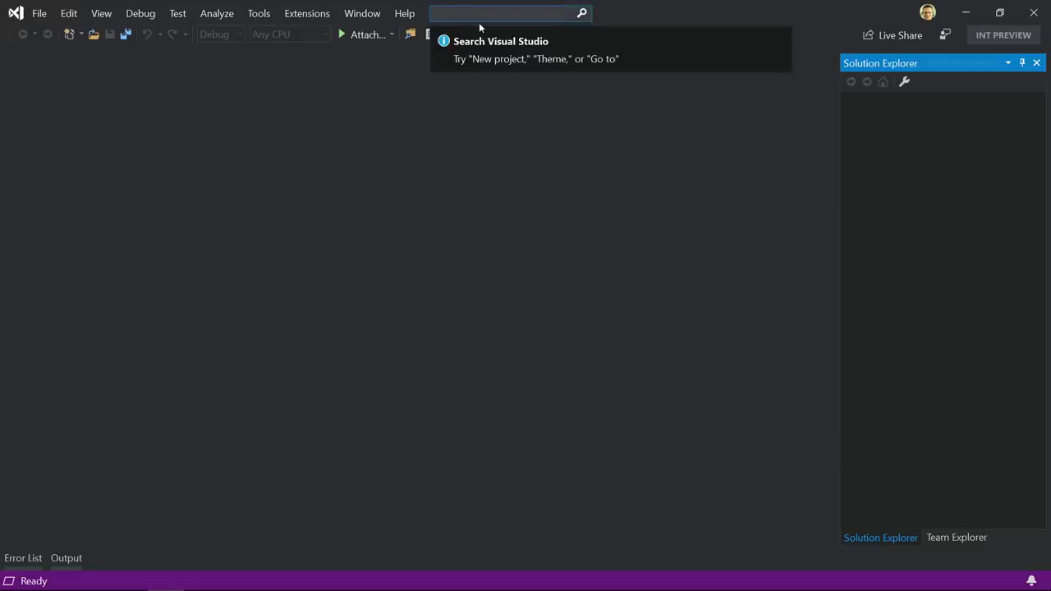
{"action": "type", "text": "font"}
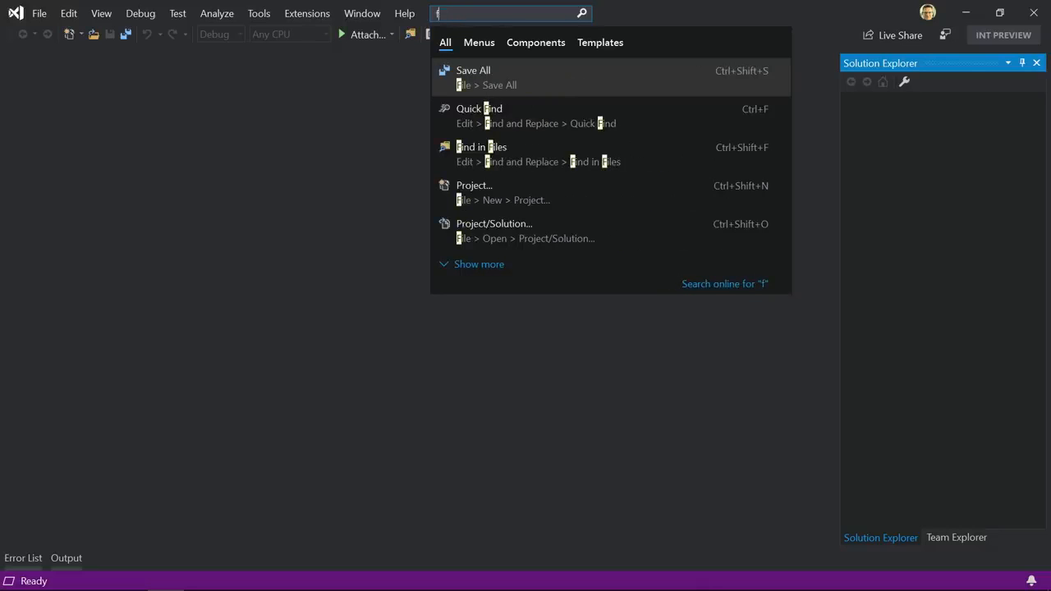
{"action": "type", "text": "ont"}
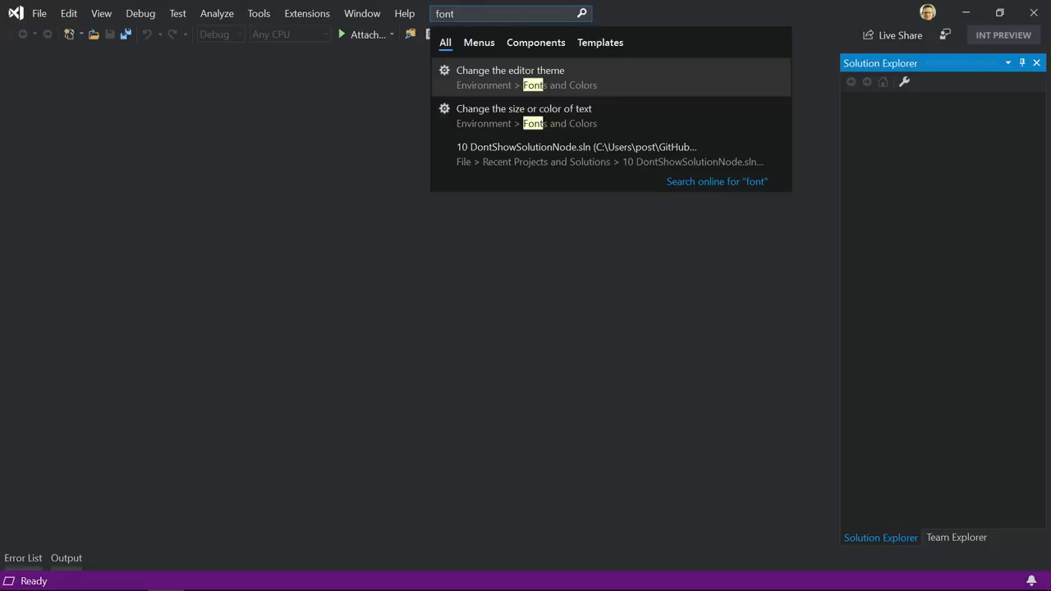
{"action": "left_click", "coordinate": [524, 108]}
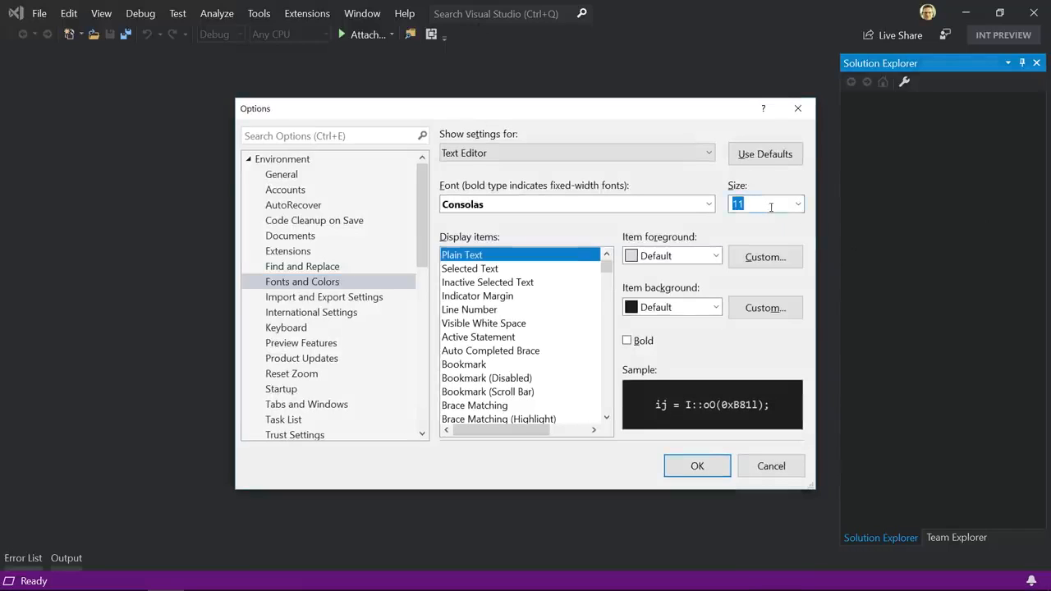
{"action": "type", "text": "13"}
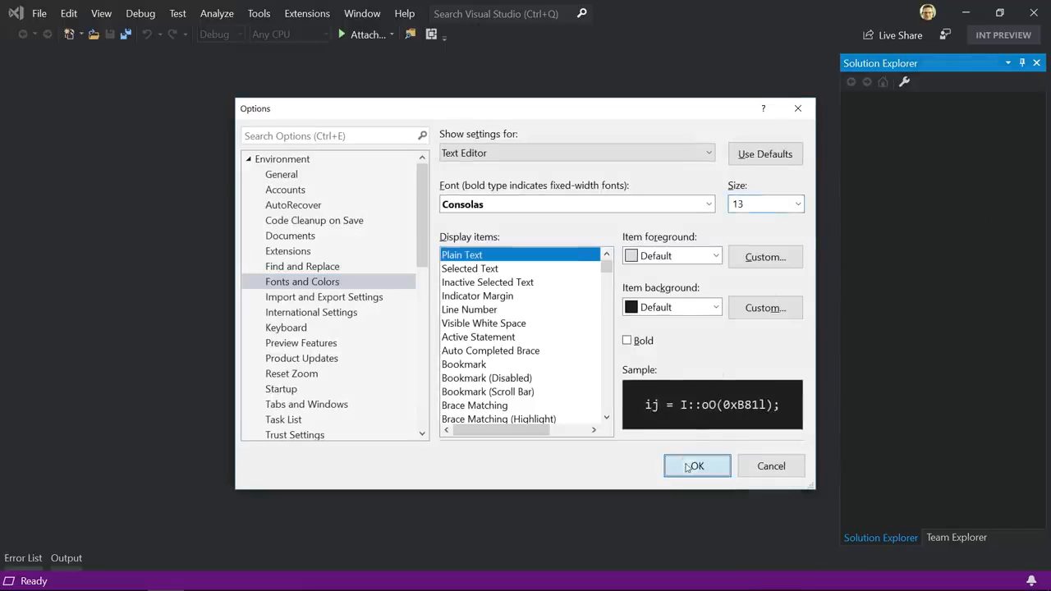
{"action": "left_click", "coordinate": [695, 466]}
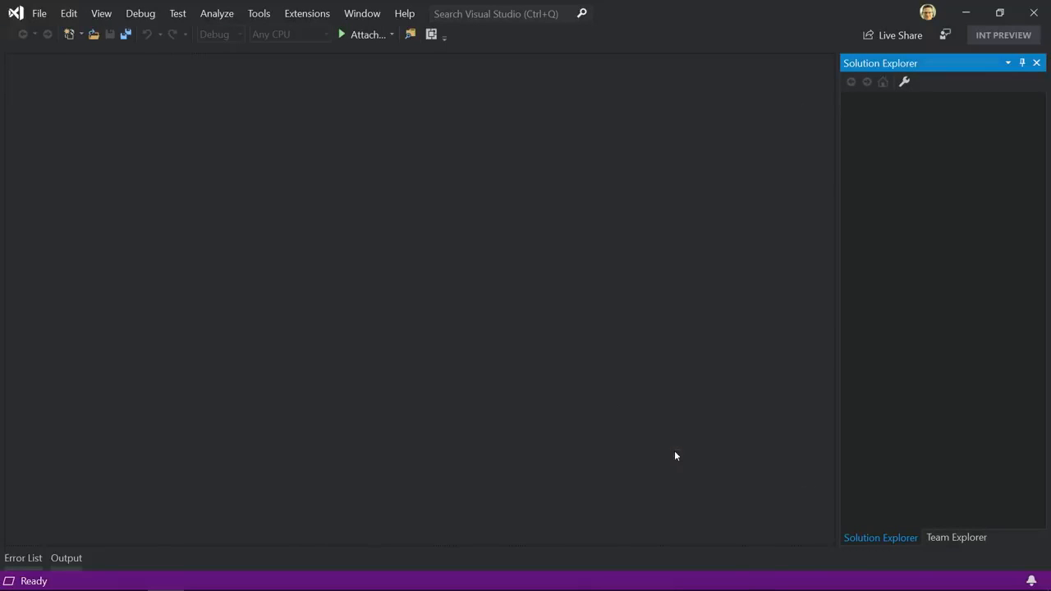
- Create a new Console App project named ConsoleApp4 from the 'new console' search
{"action": "left_click", "coordinate": [501, 13]}
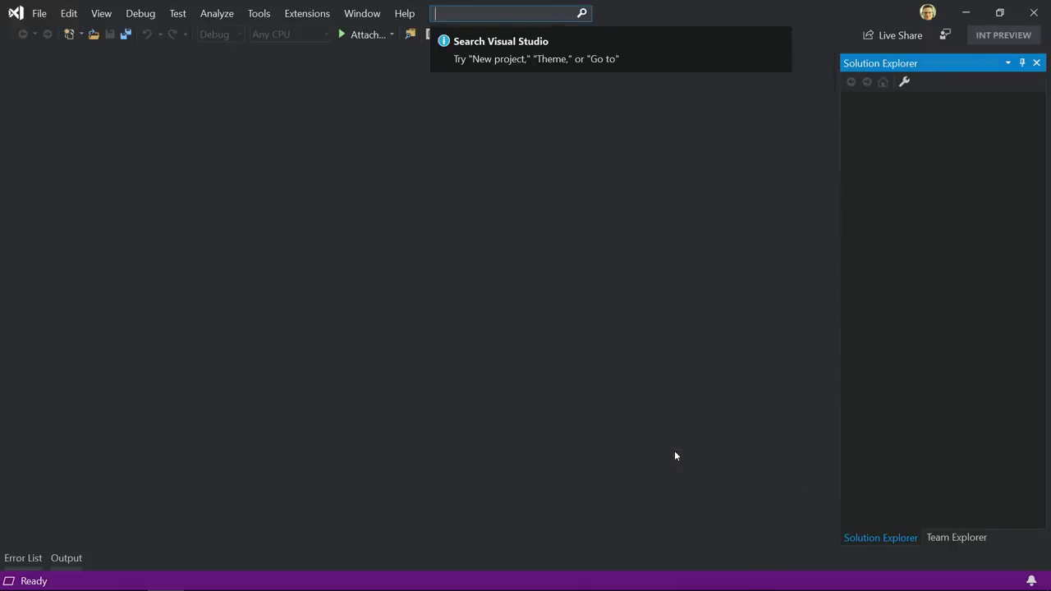
{"action": "type", "text": "new con"}
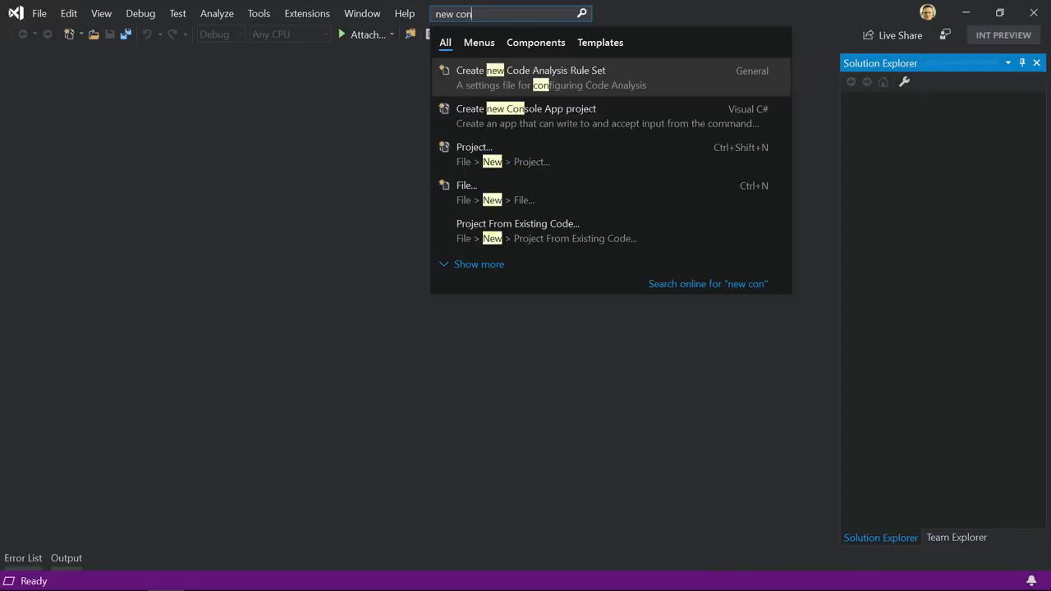
{"action": "type", "text": "sole"}
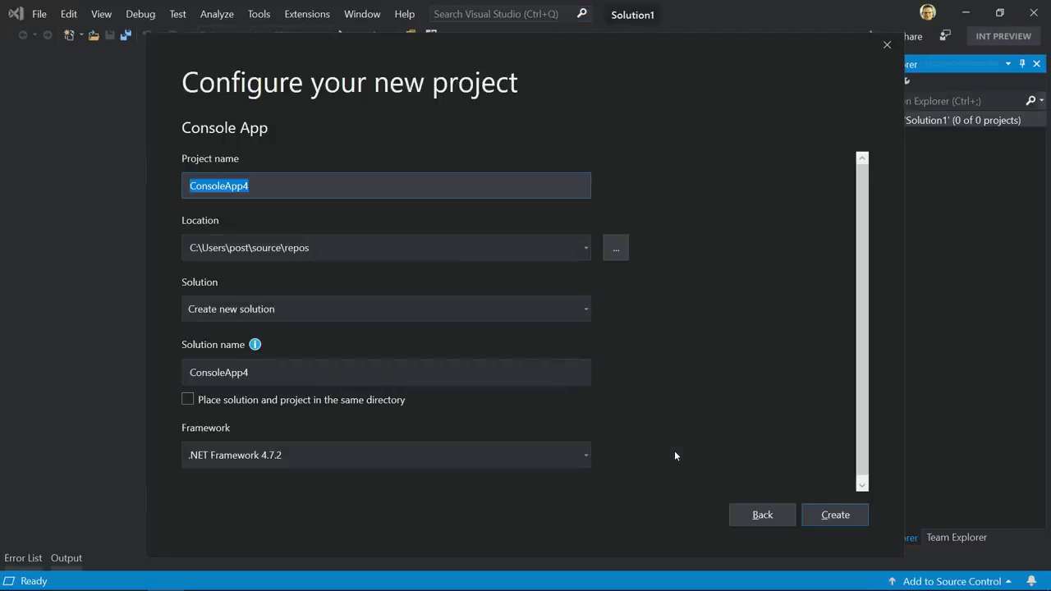
{"action": "left_click", "coordinate": [834, 516]}
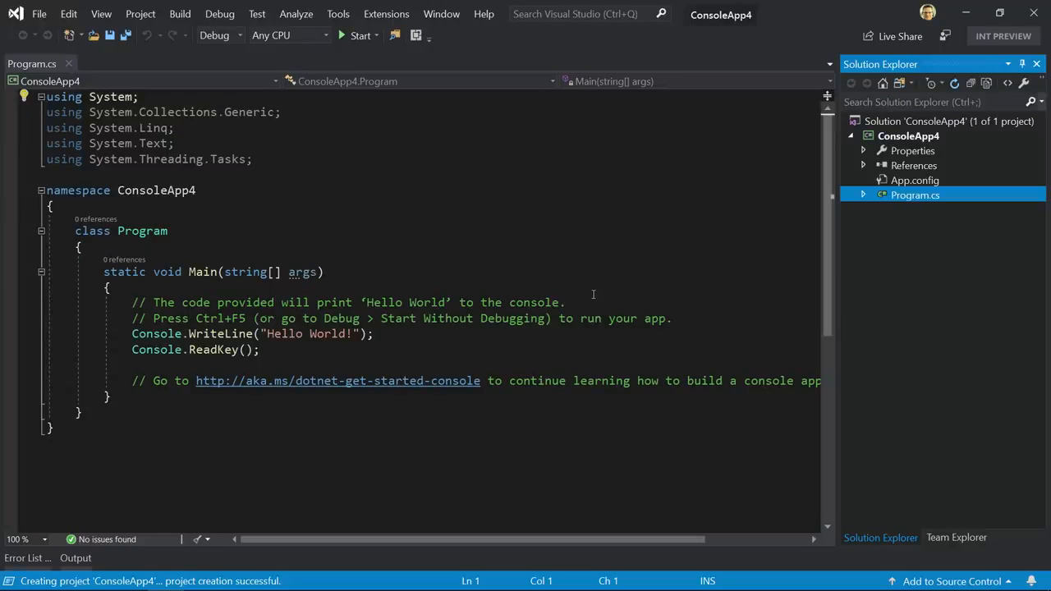
{"action": "mouse_move", "coordinate": [608, 274]}
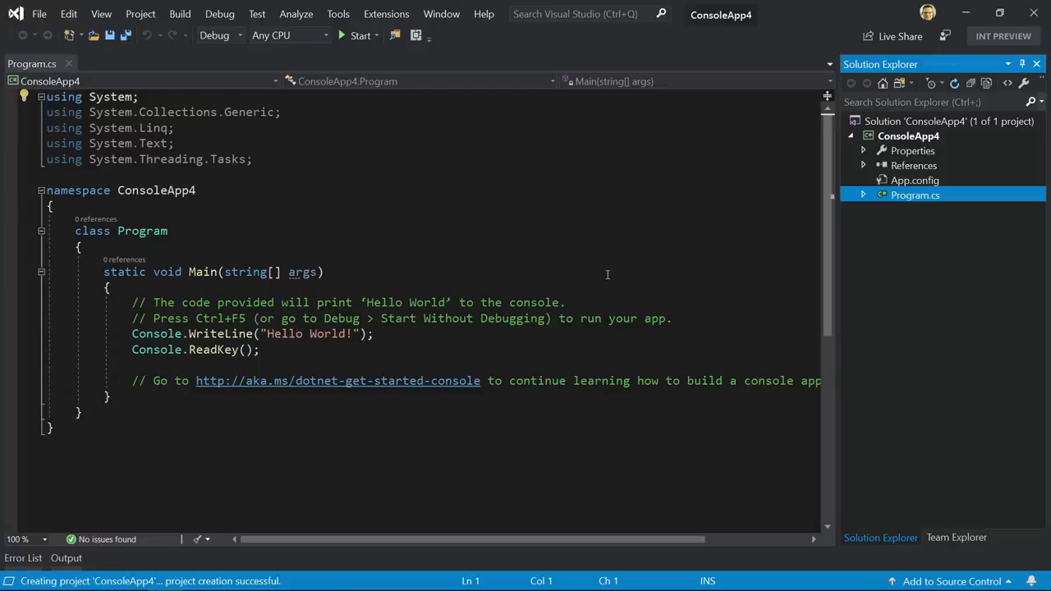
{"action": "scroll", "scroll_direction": "down", "scroll_amount": 3}
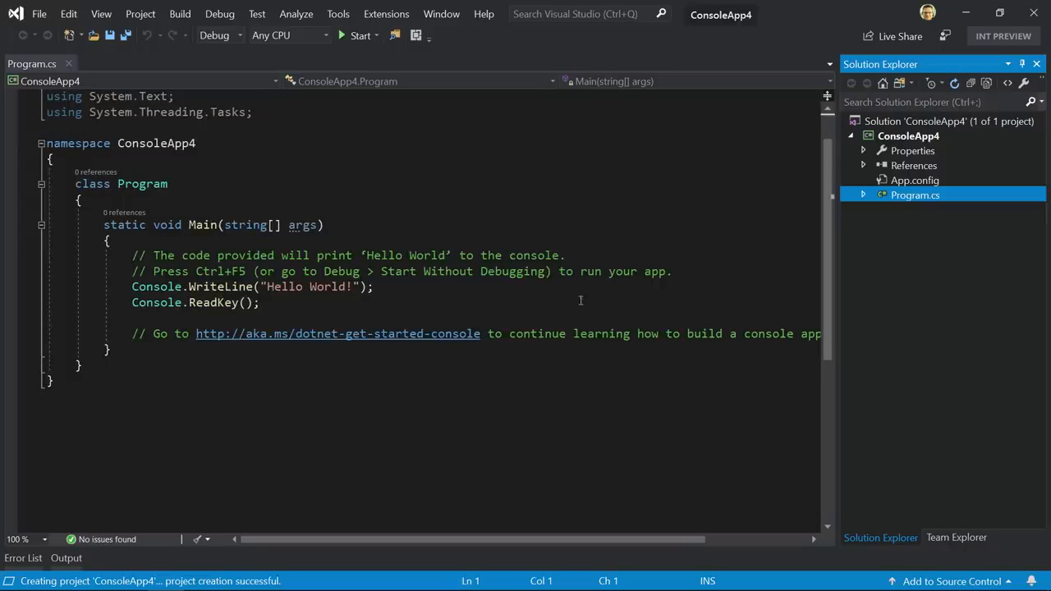
{"action": "scroll", "scroll_direction": "up", "scroll_amount": 3}
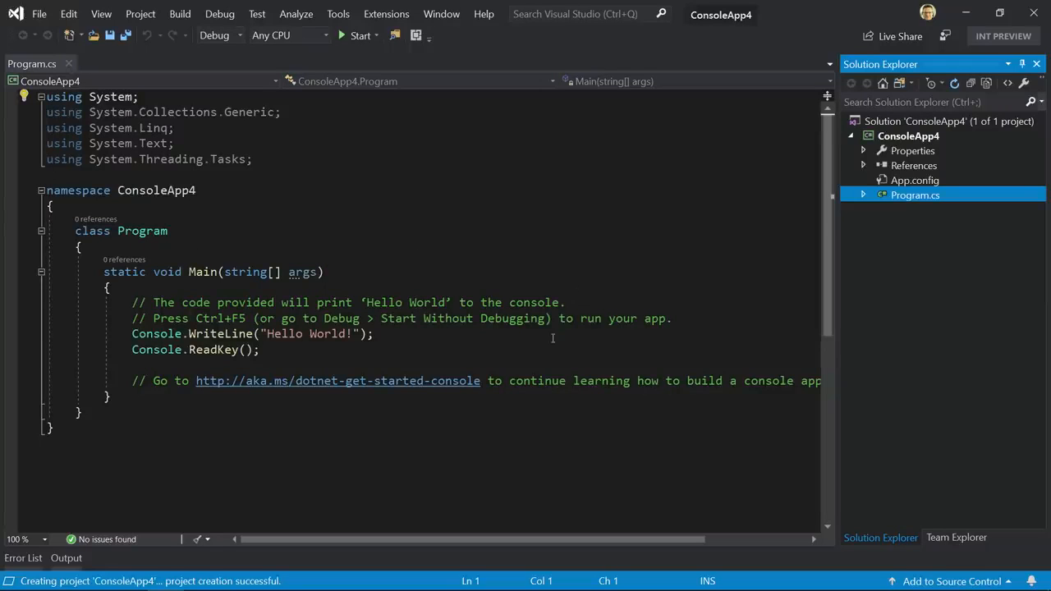
{"action": "left_click", "coordinate": [252, 285]}
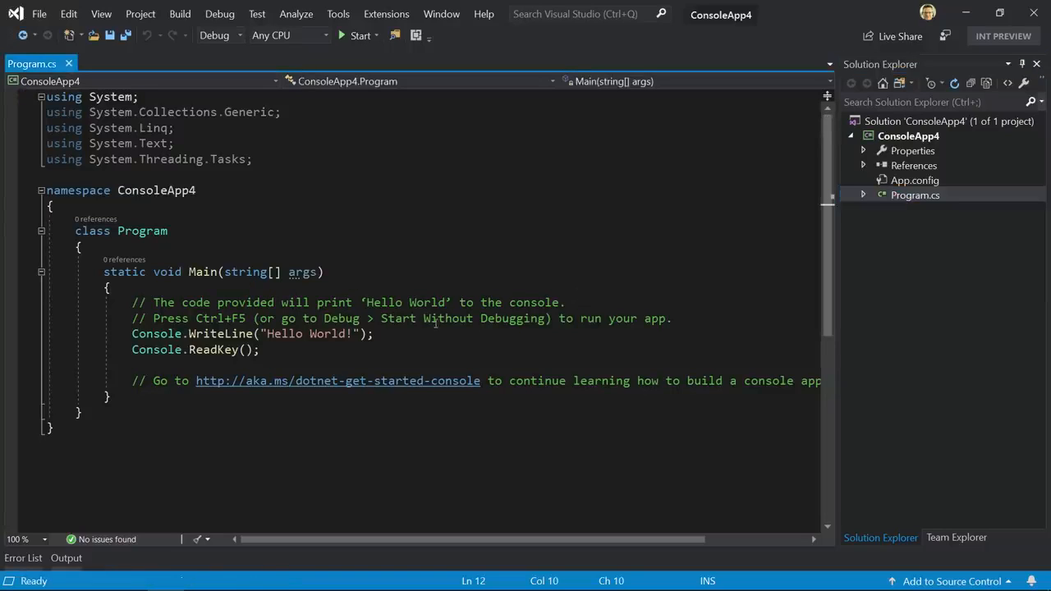
{"action": "key", "text": "enter"}
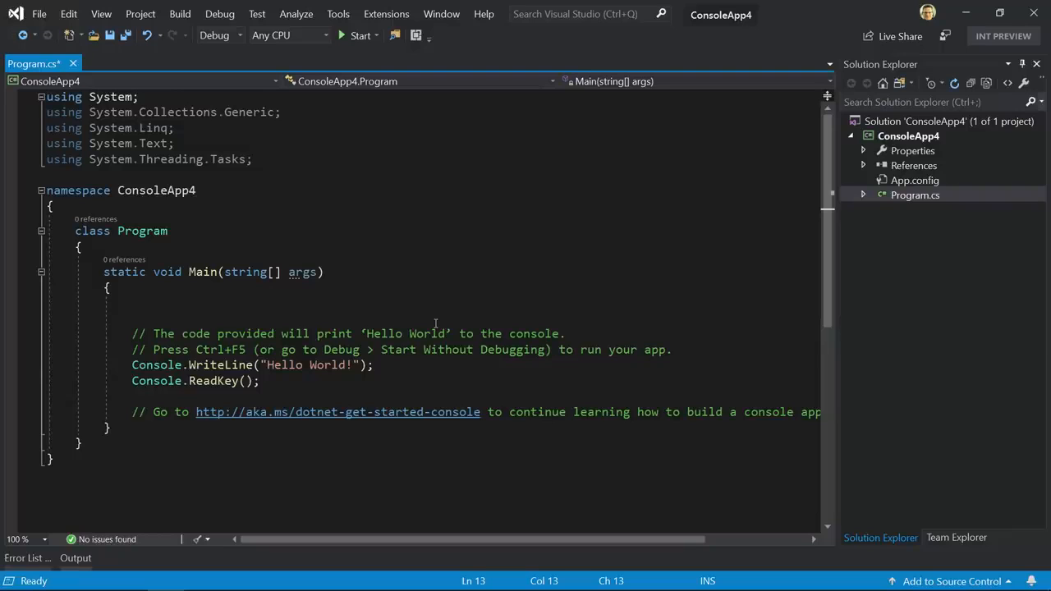
- Declare string[] list = new[] { "", "" }; at the top of Main
{"action": "type", "text": "string[] list"}
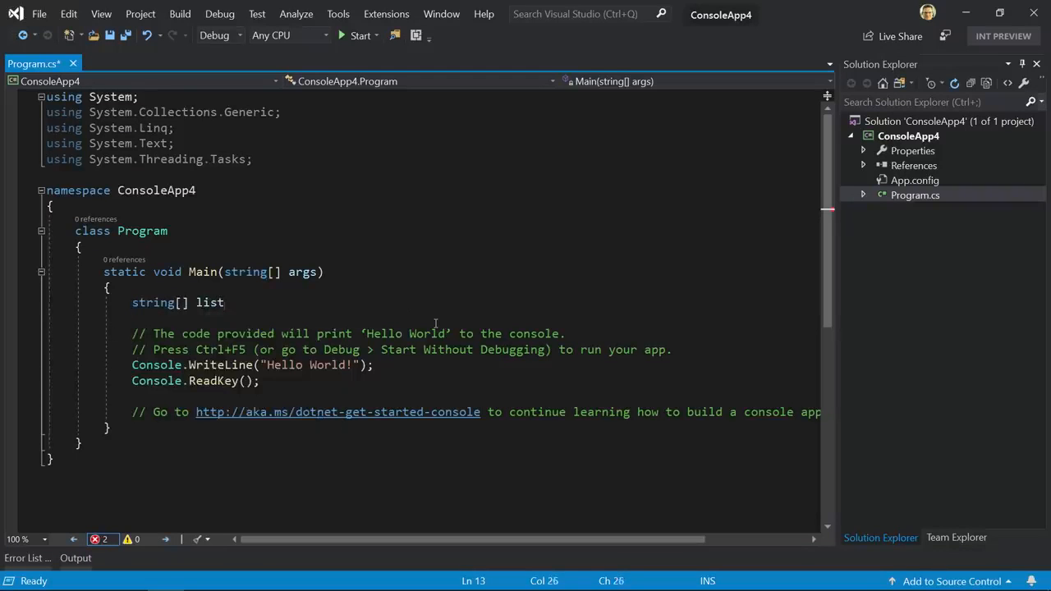
{"action": "type", "text": "= new"}
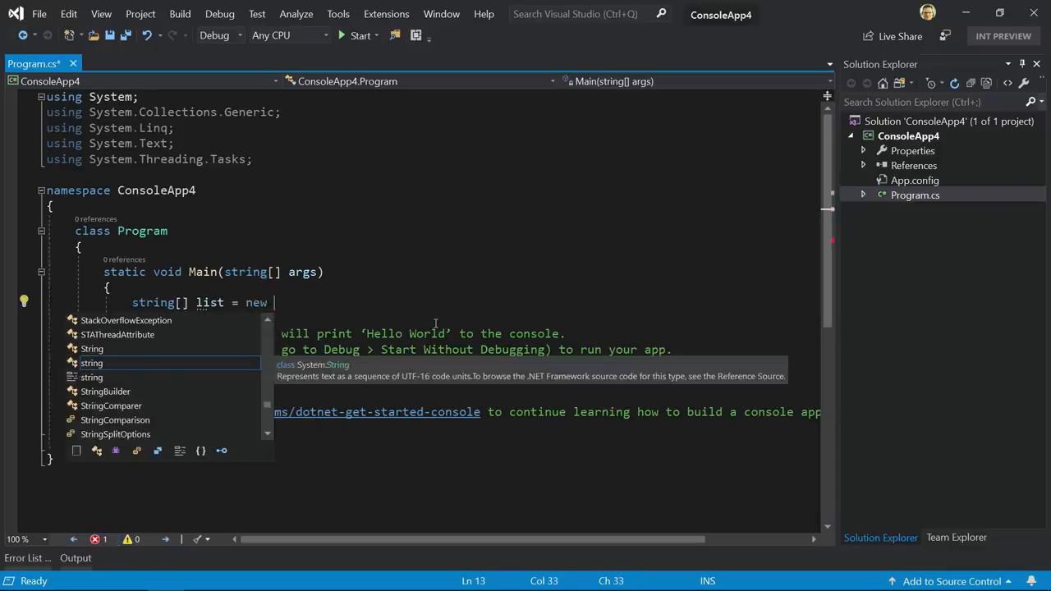
{"action": "type", "text": "[] {}"}
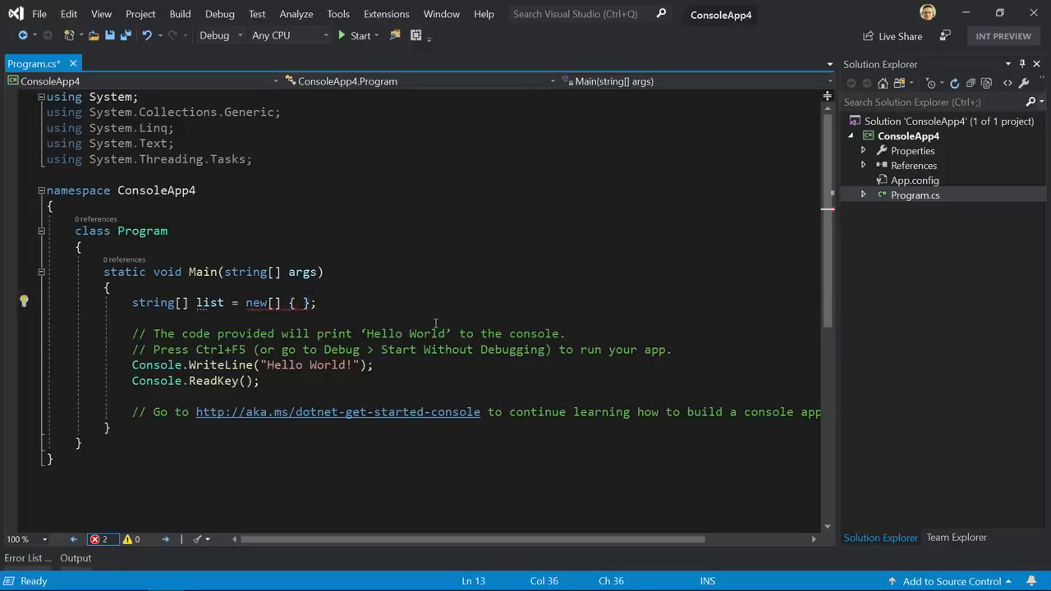
{"action": "type", "text": "\"\", \""}
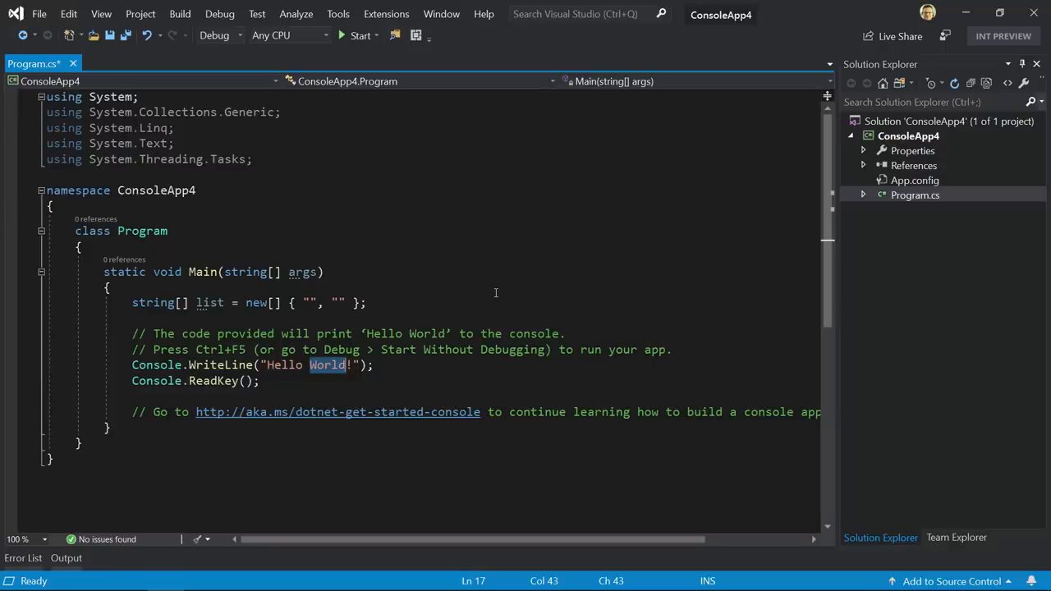
{"action": "mouse_move", "coordinate": [423, 279]}
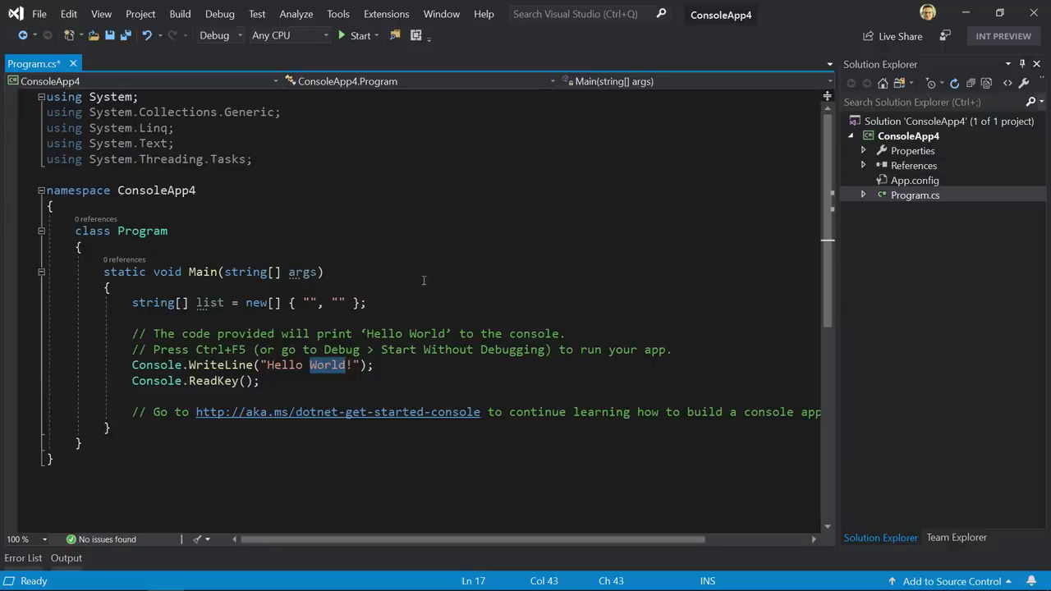
- Fill the array with "Hello" and "World", pasting World from the Ctrl+Shift+V clipboard ring
{"action": "left_click", "coordinate": [362, 315]}
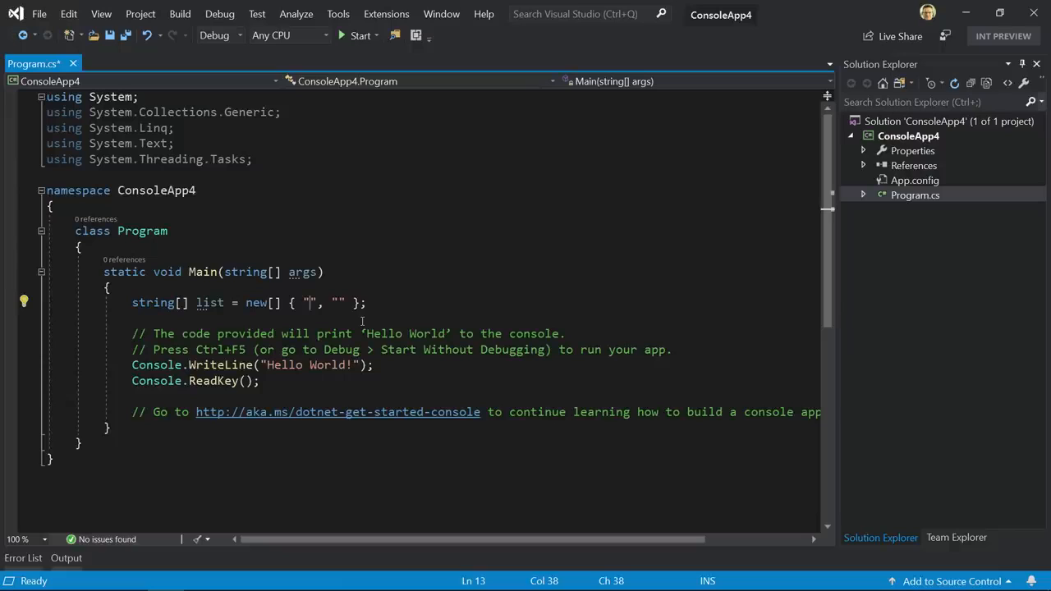
{"action": "key", "text": "ctrl+shift+v"}
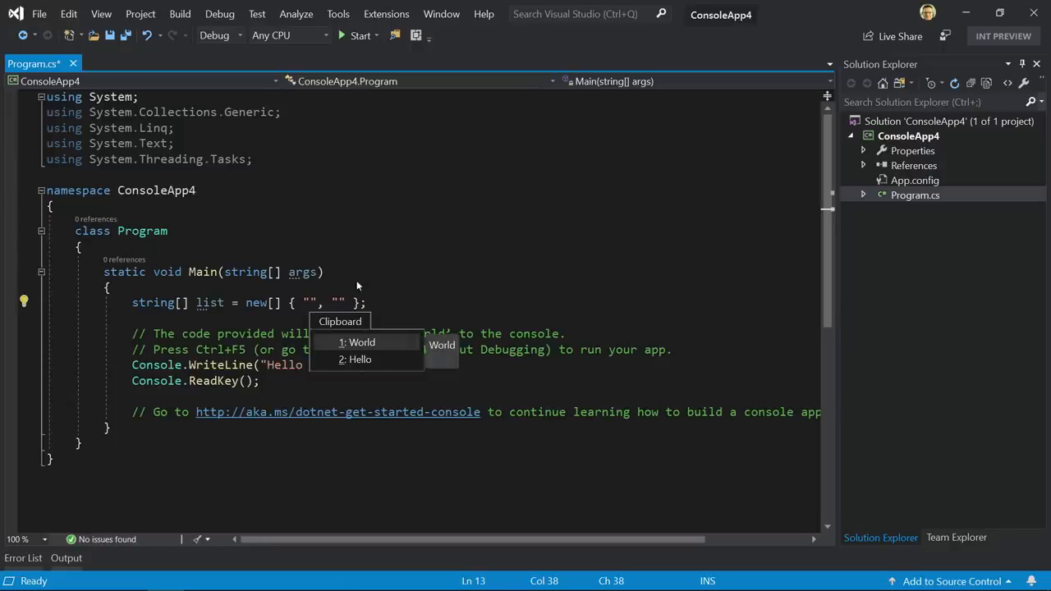
{"action": "mouse_move", "coordinate": [369, 358]}
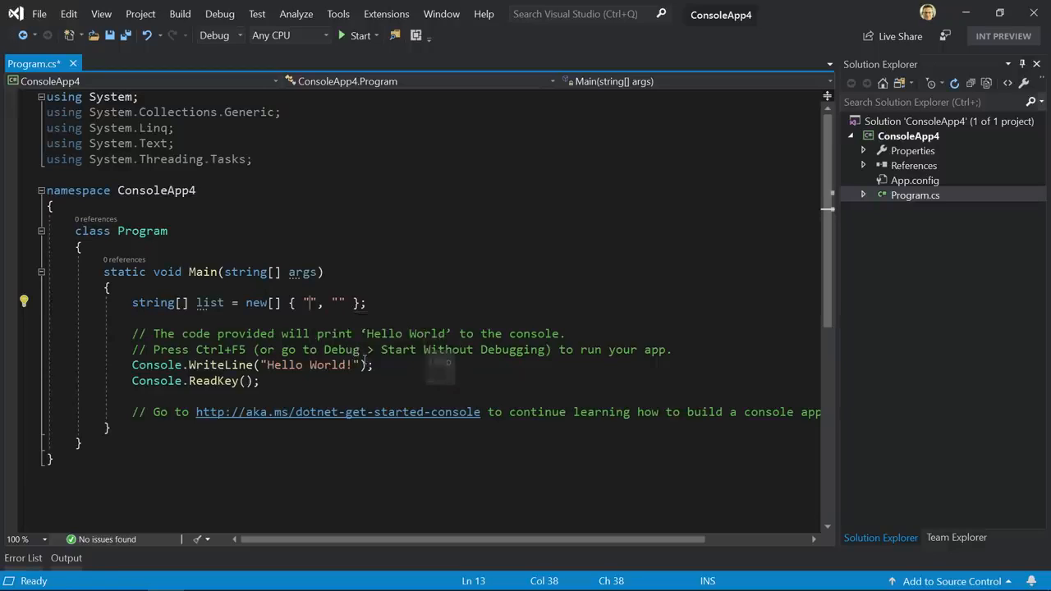
{"action": "type", "text": "Hello"}
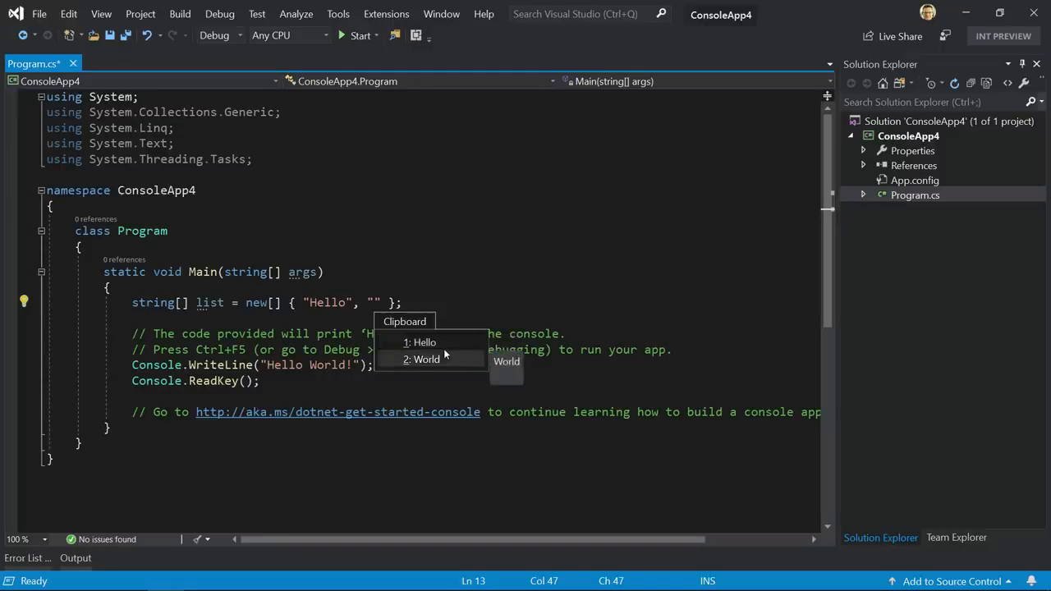
{"action": "left_click", "coordinate": [427, 358]}
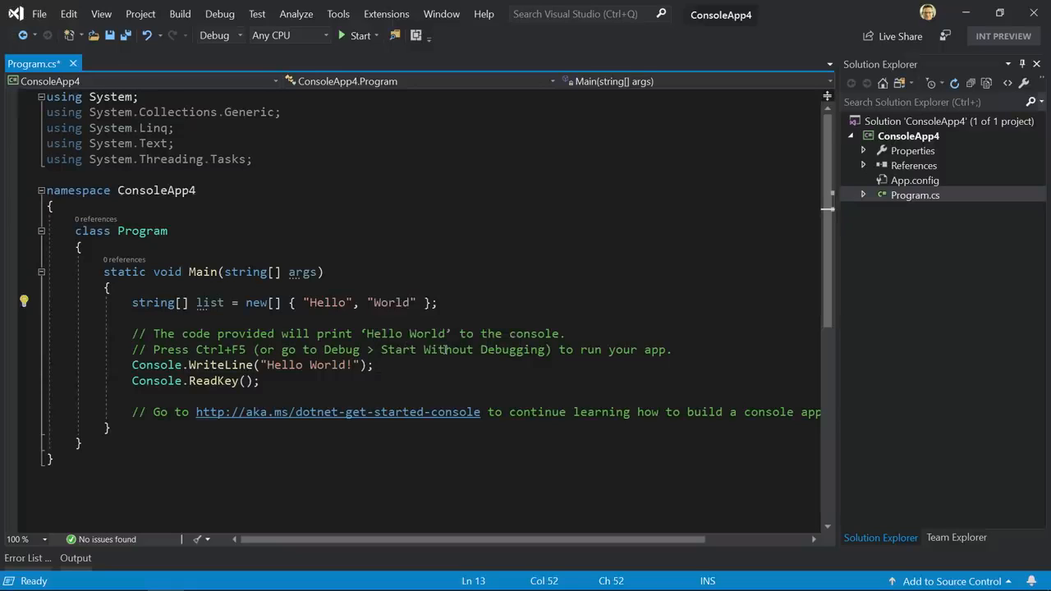